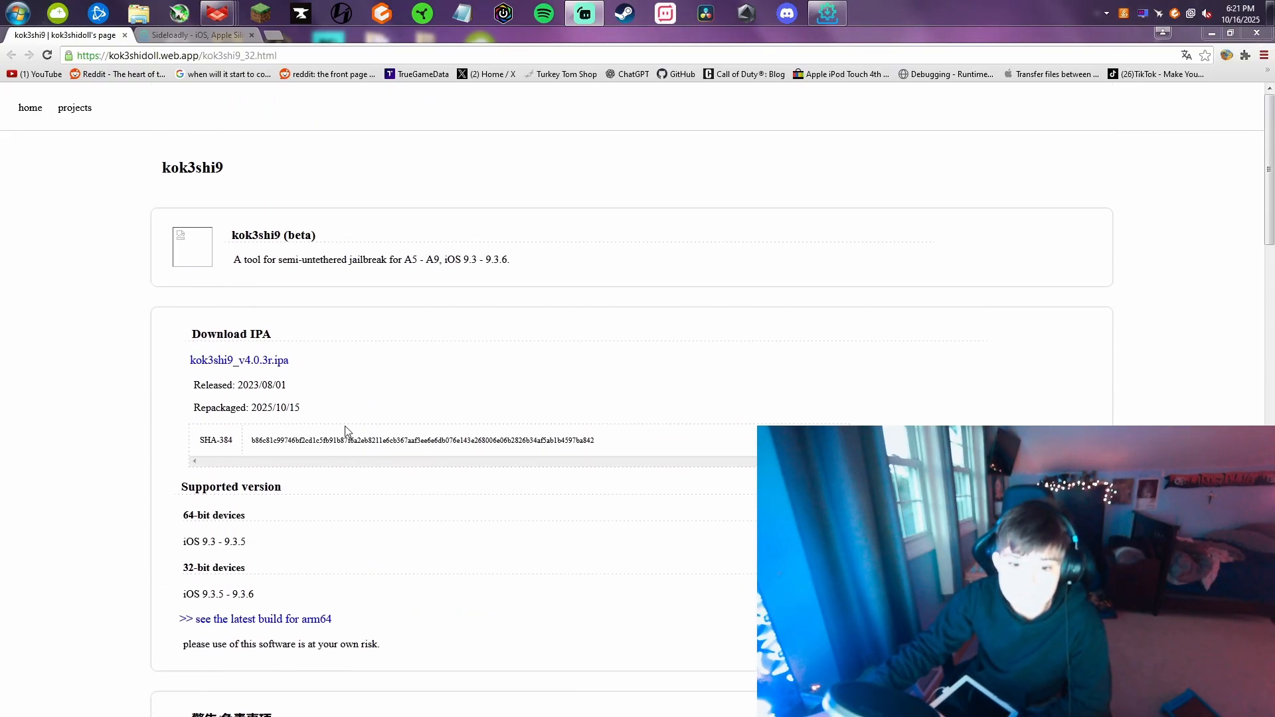
{"action": "mouse_move", "coordinate": [74, 108]}
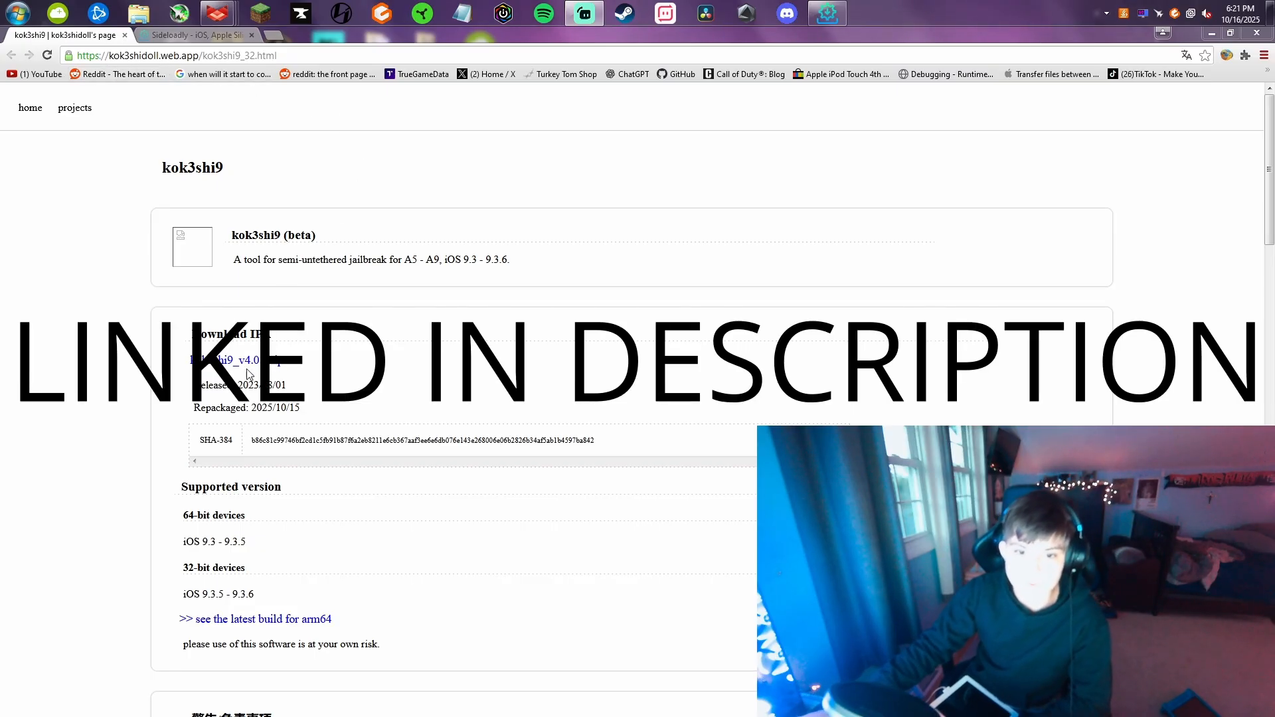
Step: Download kok3shi9_v4.0.3r.ipa from the Download IPA section of the project page
{"action": "scroll", "scroll_direction": "down", "scroll_amount": 3}
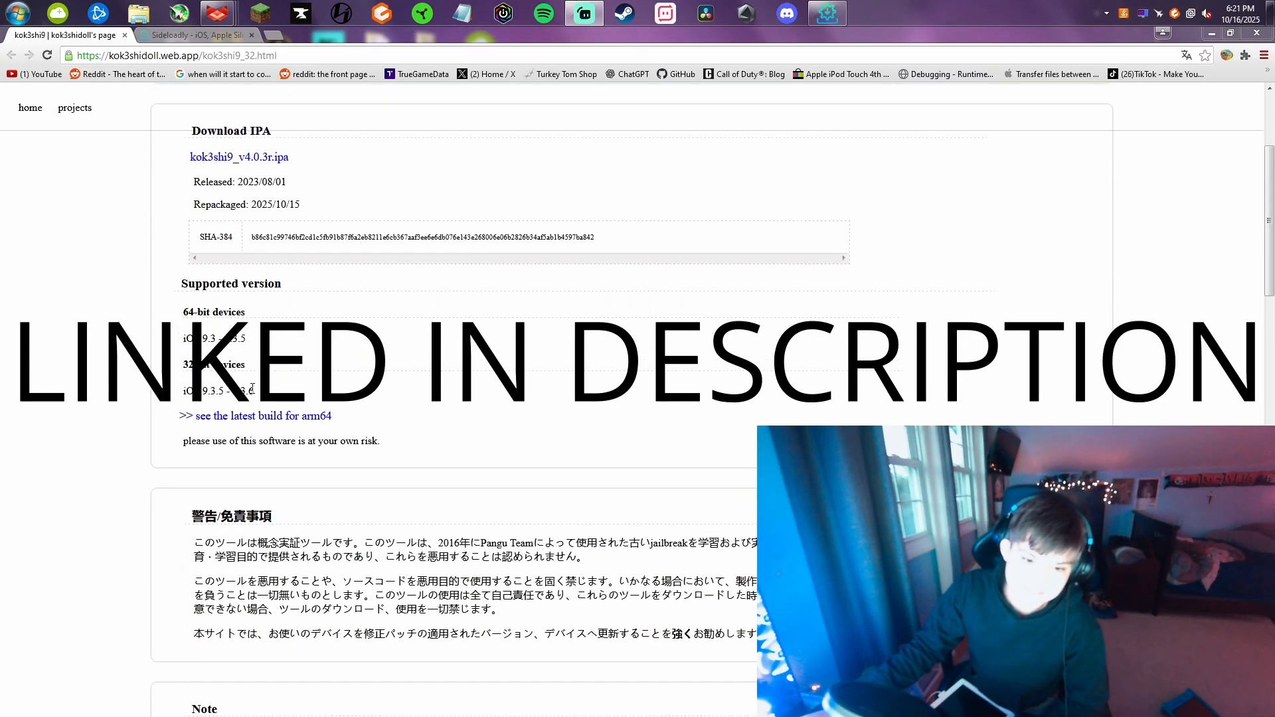
{"action": "scroll", "scroll_direction": "up", "scroll_amount": 3}
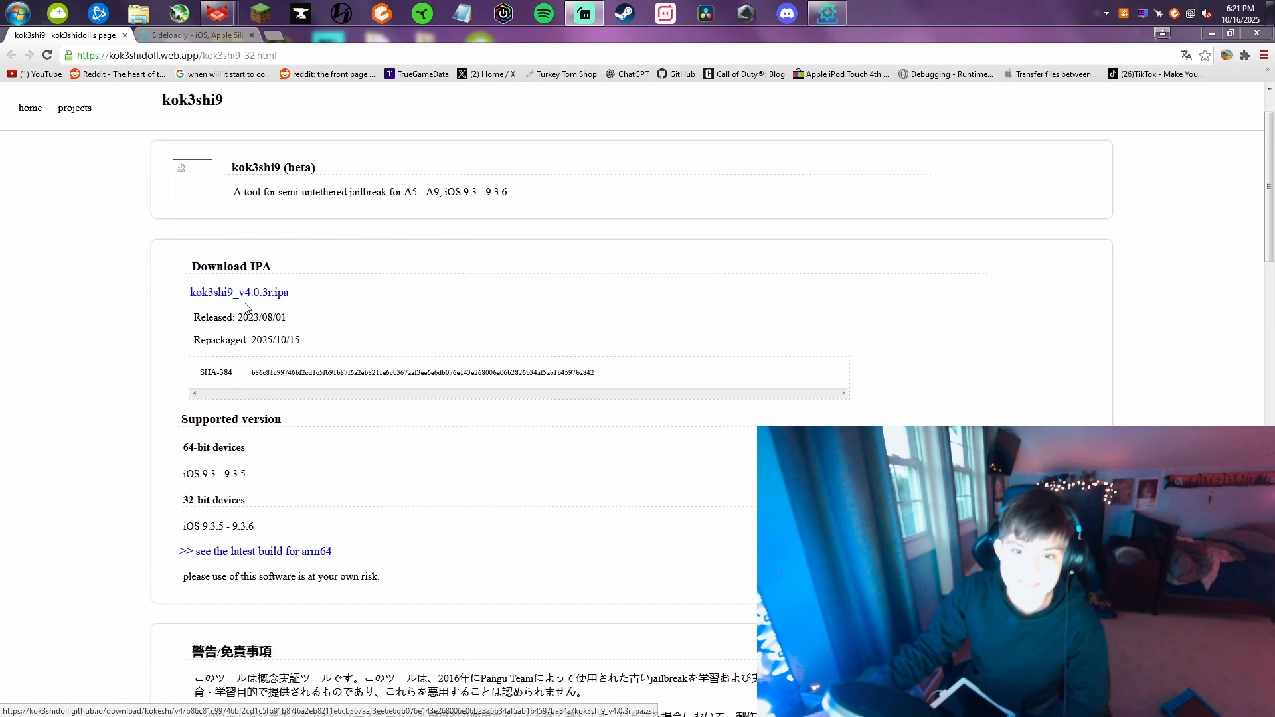
{"action": "scroll", "scroll_direction": "down", "scroll_amount": 3}
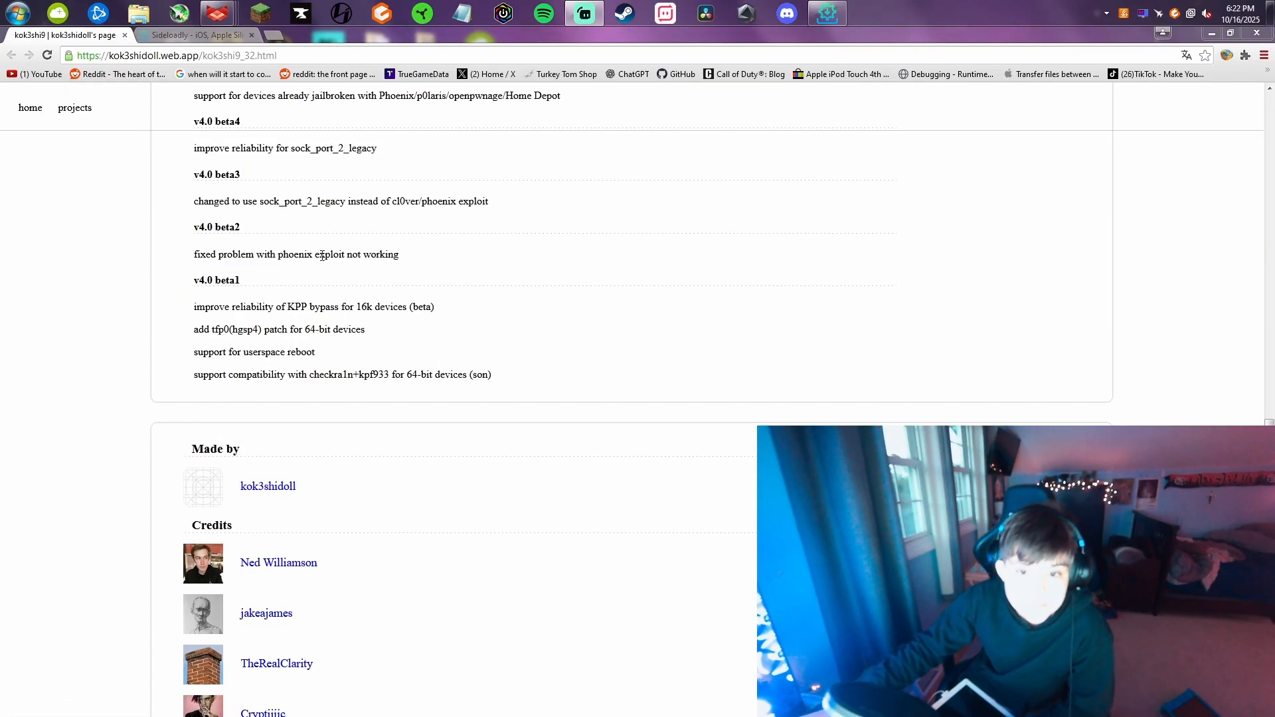
{"action": "scroll", "scroll_direction": "up", "scroll_amount": 3}
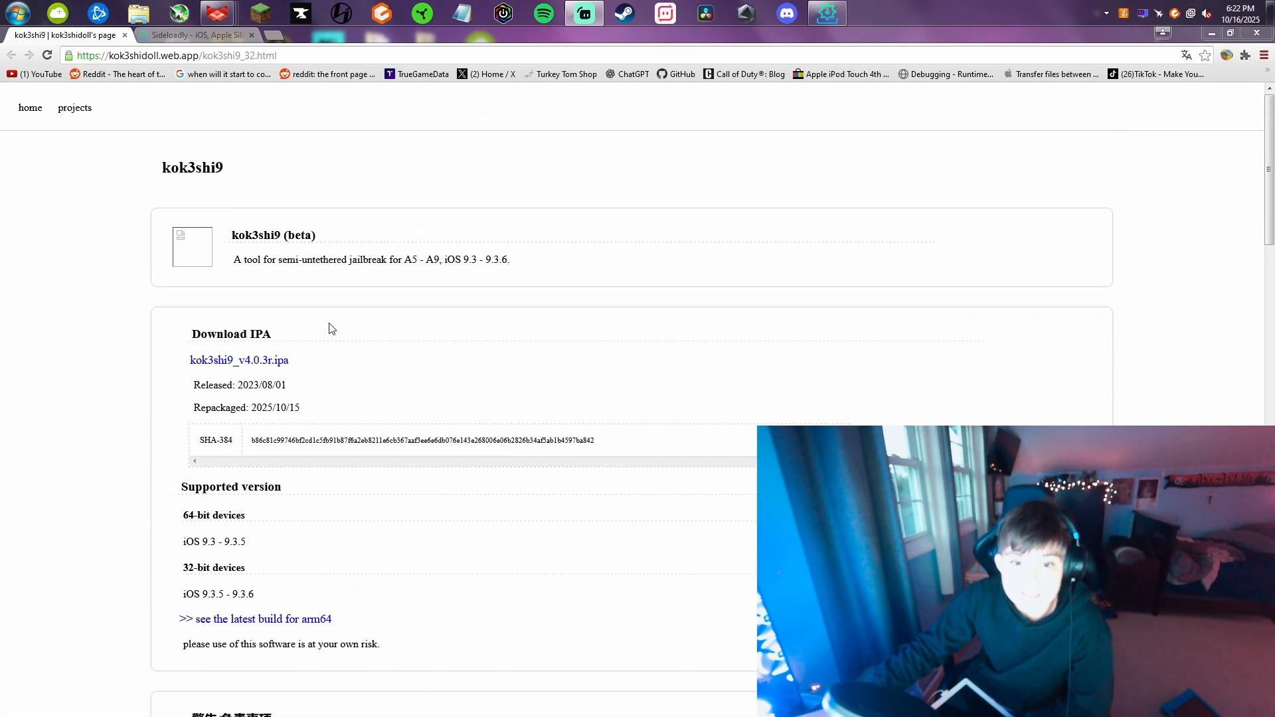
{"action": "left_click", "coordinate": [238, 360]}
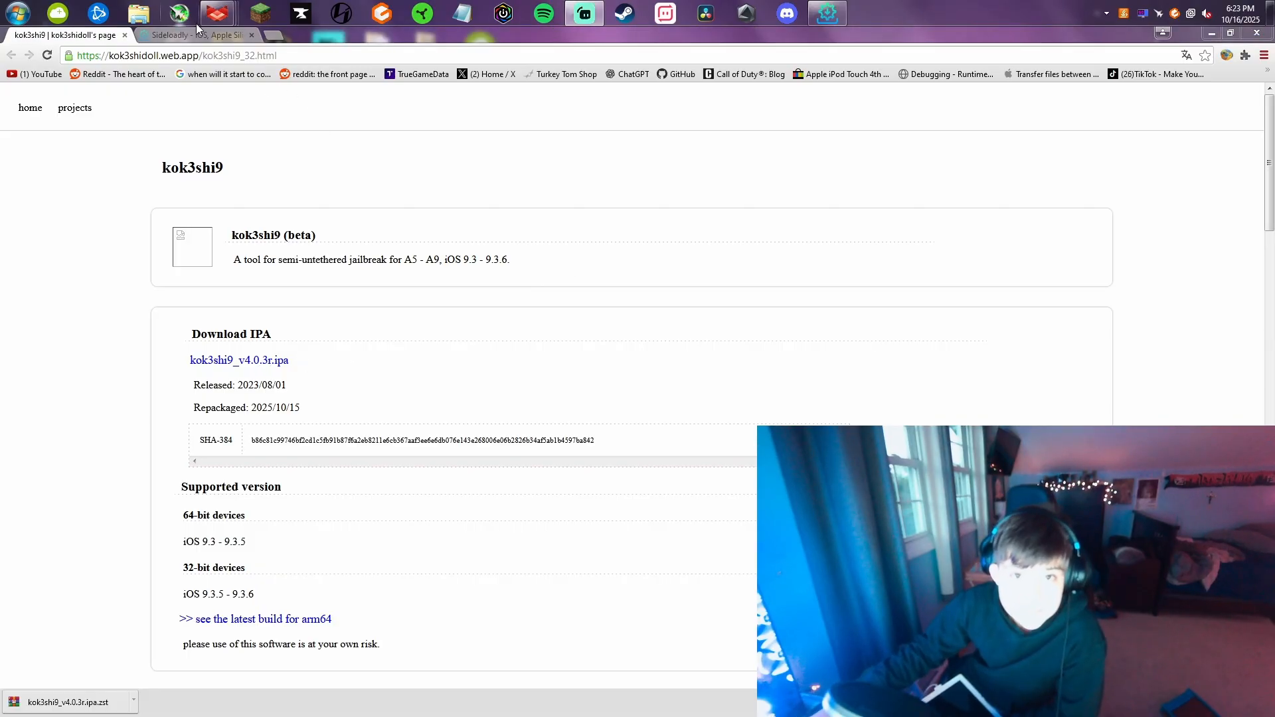
Step: Switch to the Sideloadly site and view its Windows and macOS download section
{"action": "left_click", "coordinate": [195, 34]}
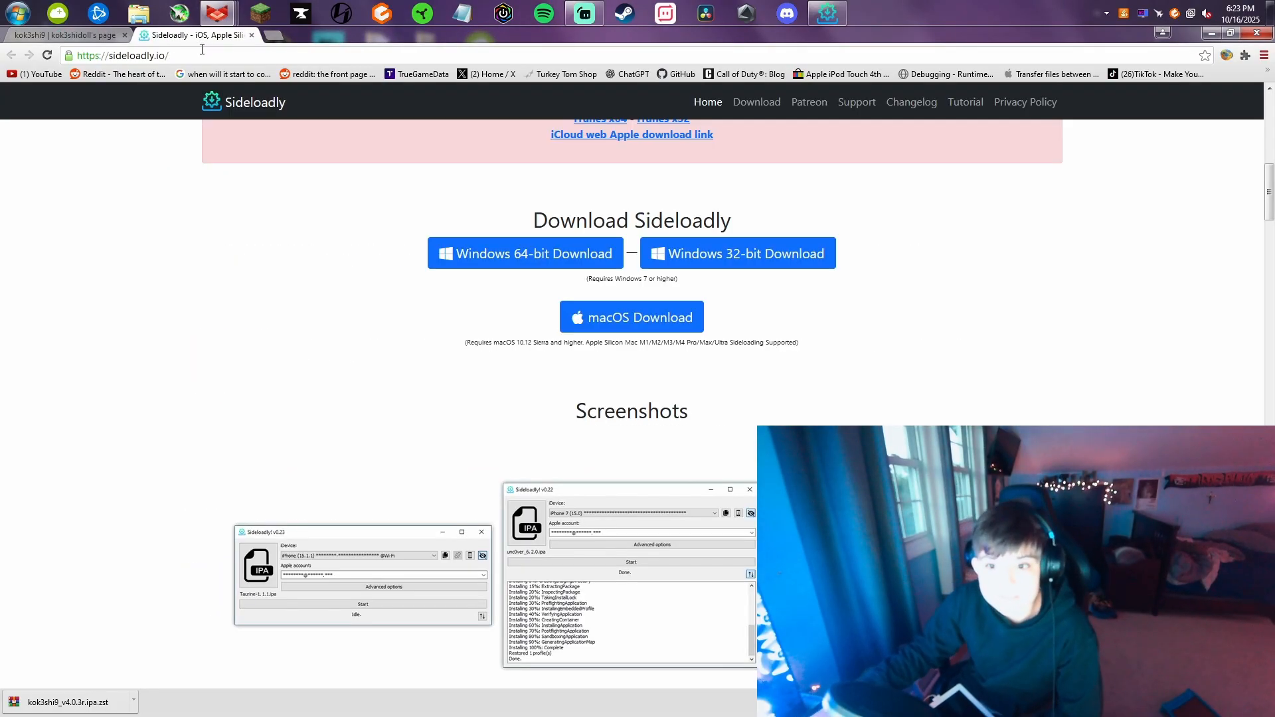
{"action": "scroll", "scroll_direction": "down", "scroll_amount": 3}
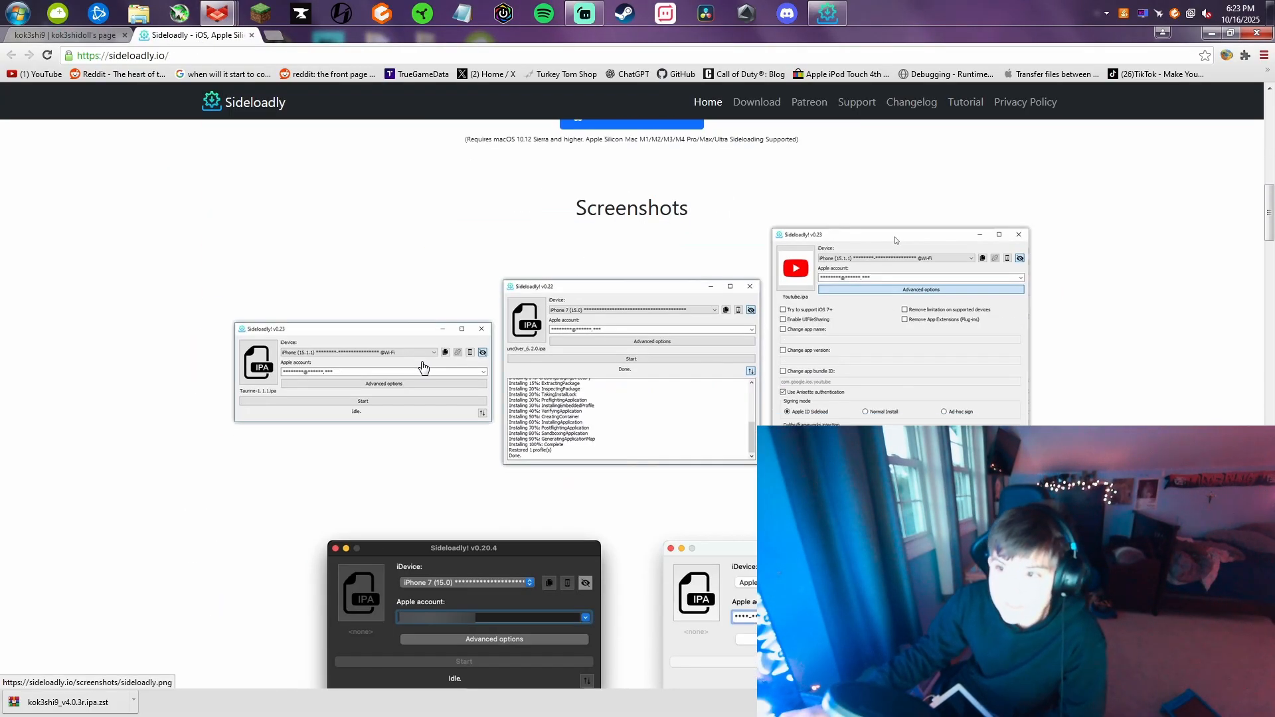
{"action": "scroll", "scroll_direction": "up", "scroll_amount": 3}
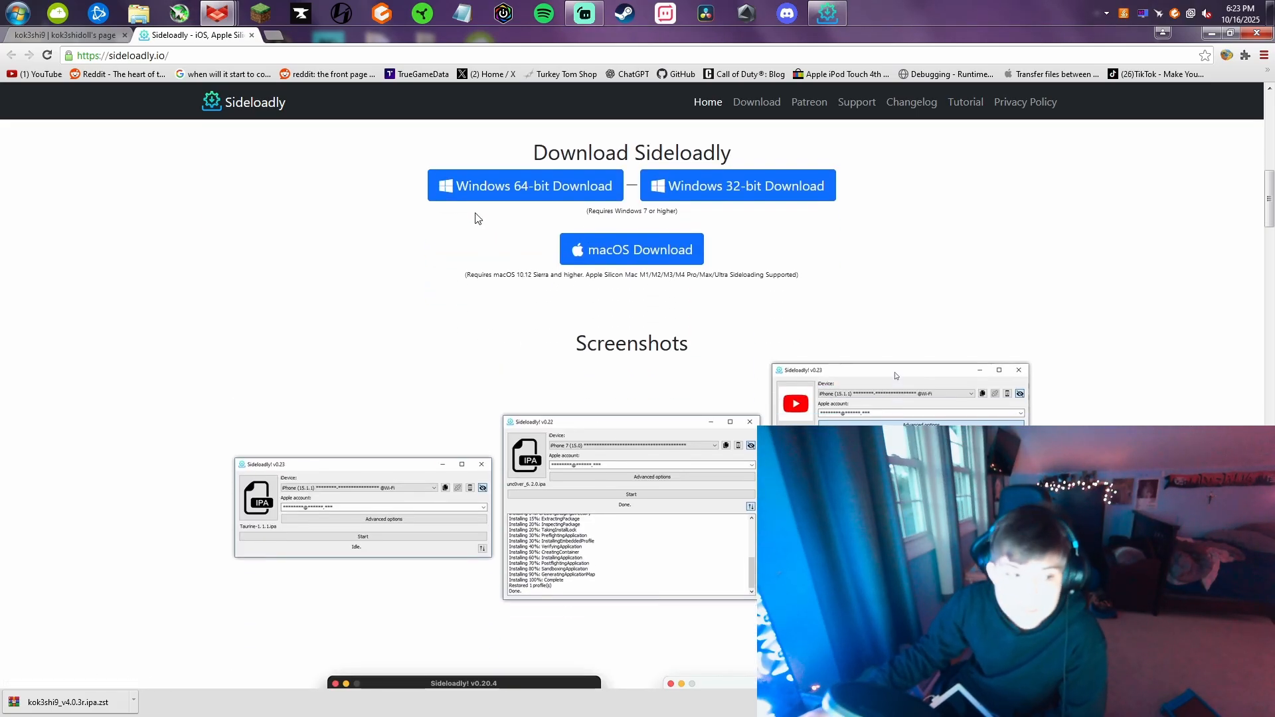
{"action": "mouse_move", "coordinate": [458, 276]}
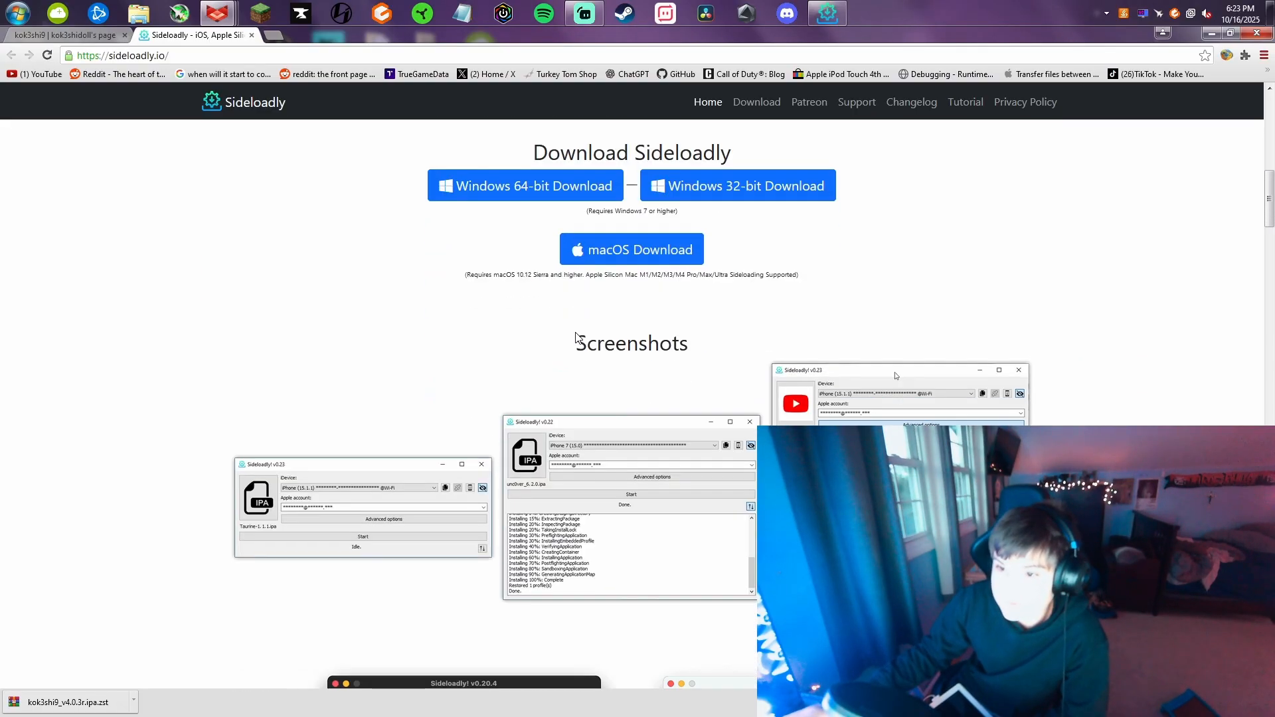
{"action": "mouse_move", "coordinate": [462, 286]}
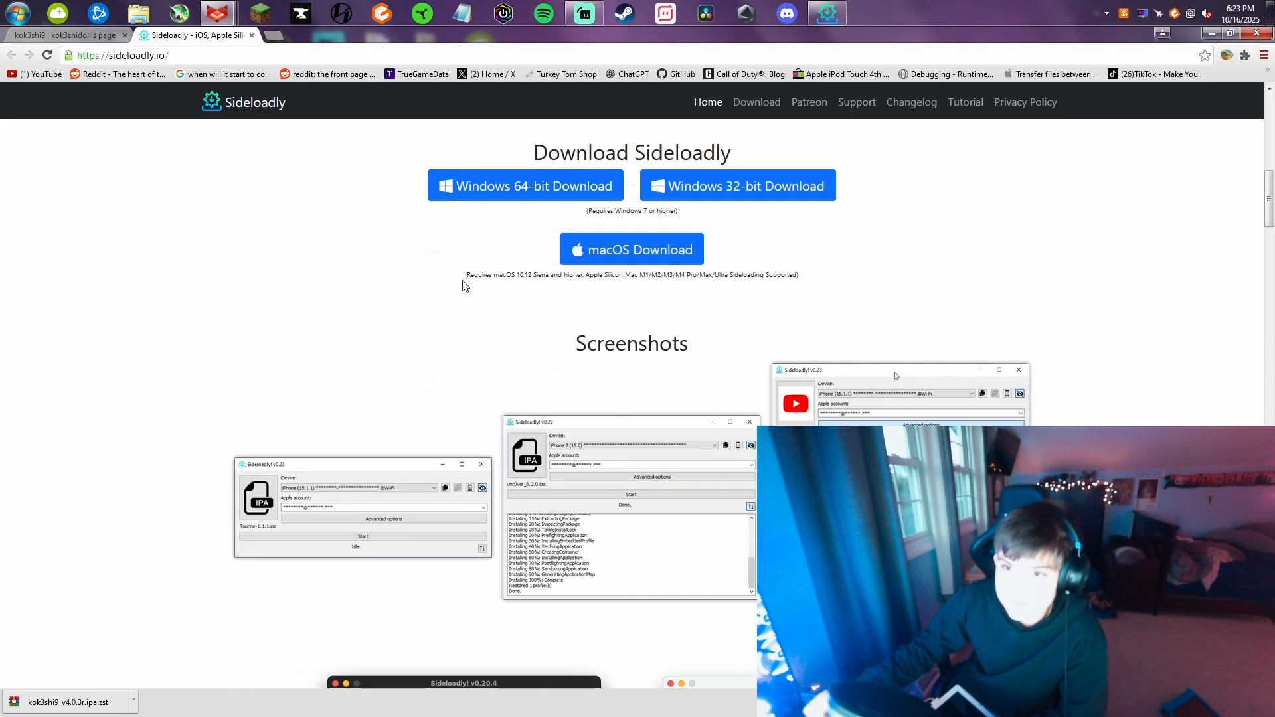
{"action": "mouse_move", "coordinate": [575, 202]}
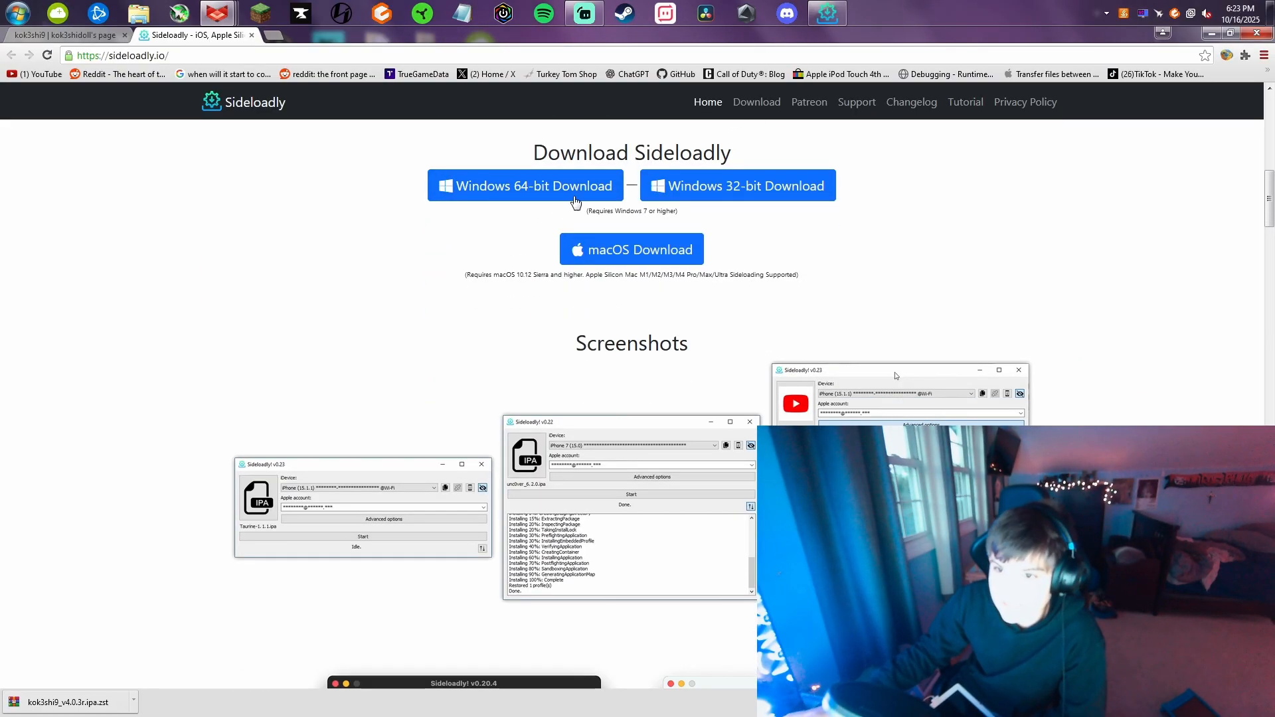
{"action": "mouse_move", "coordinate": [366, 225]}
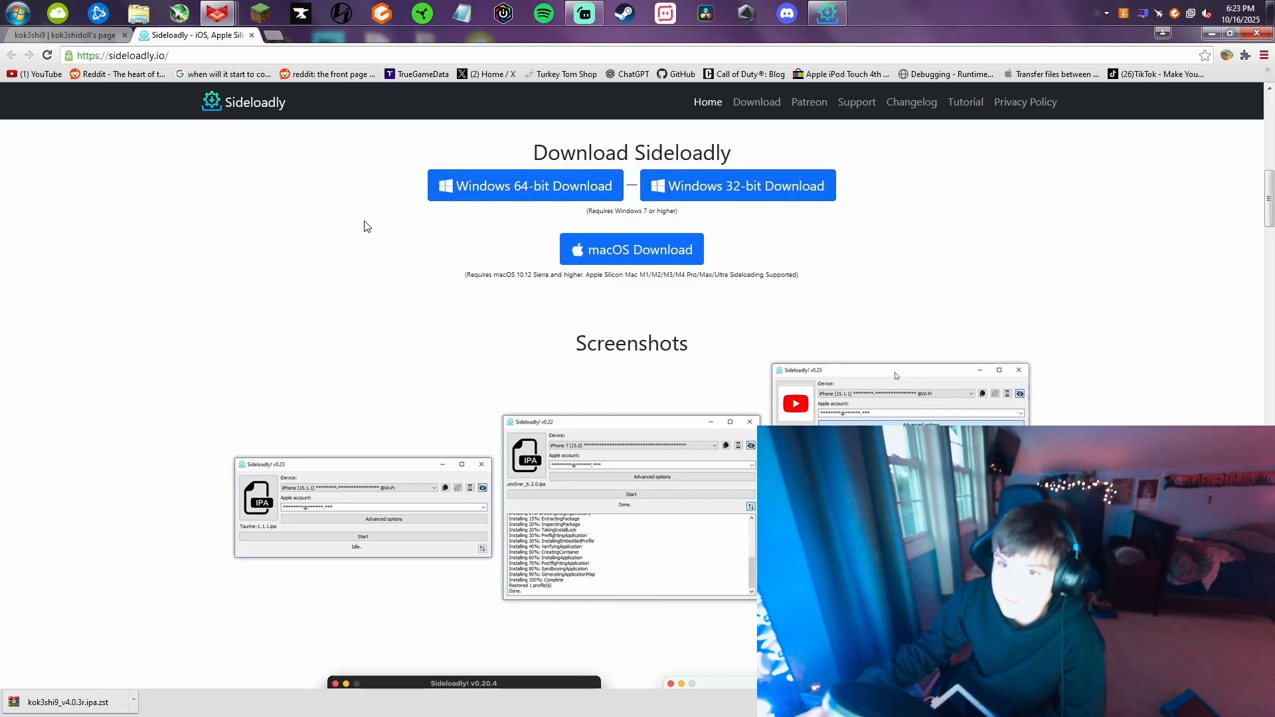
{"action": "mouse_move", "coordinate": [456, 237]}
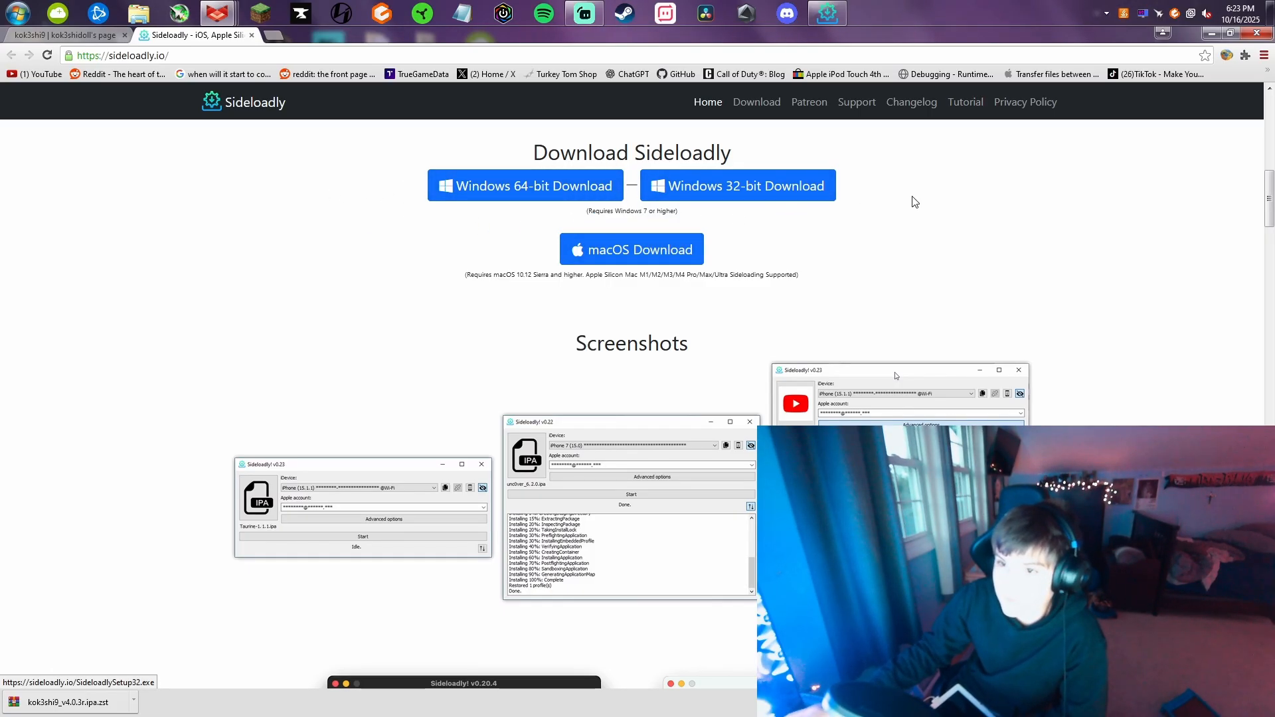
{"action": "mouse_move", "coordinate": [475, 208]}
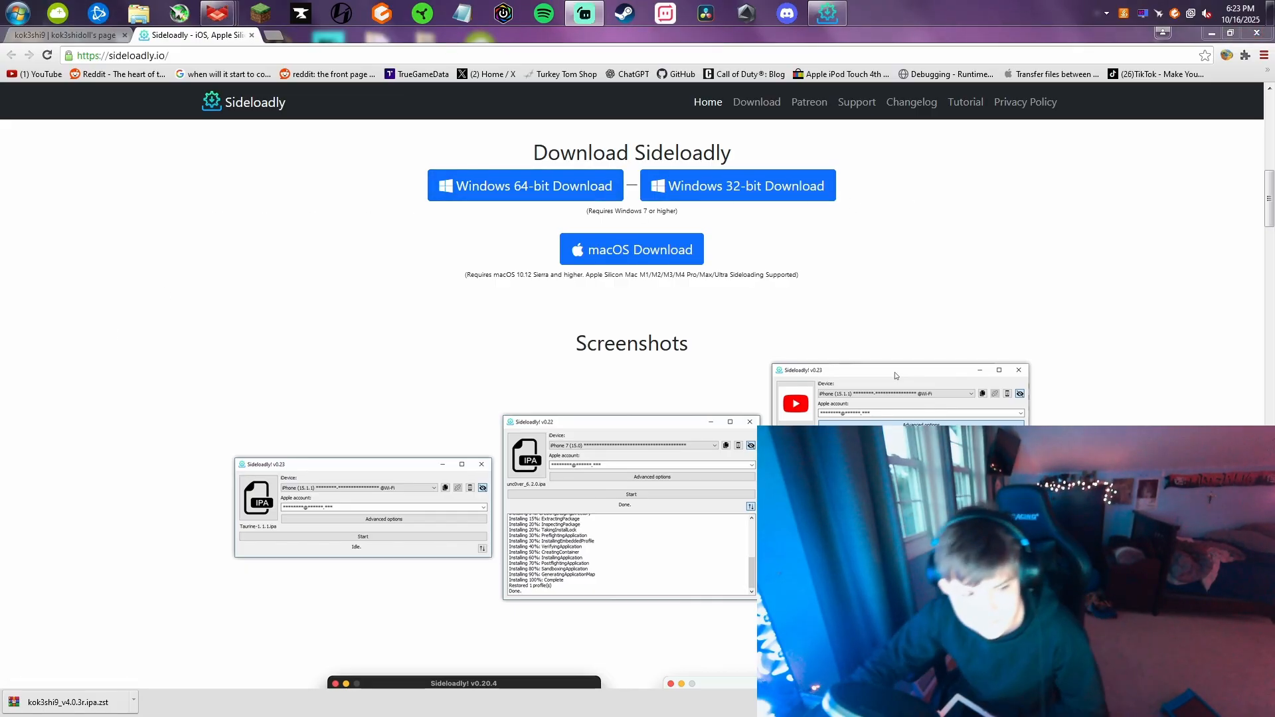
{"action": "mouse_move", "coordinate": [93, 293]}
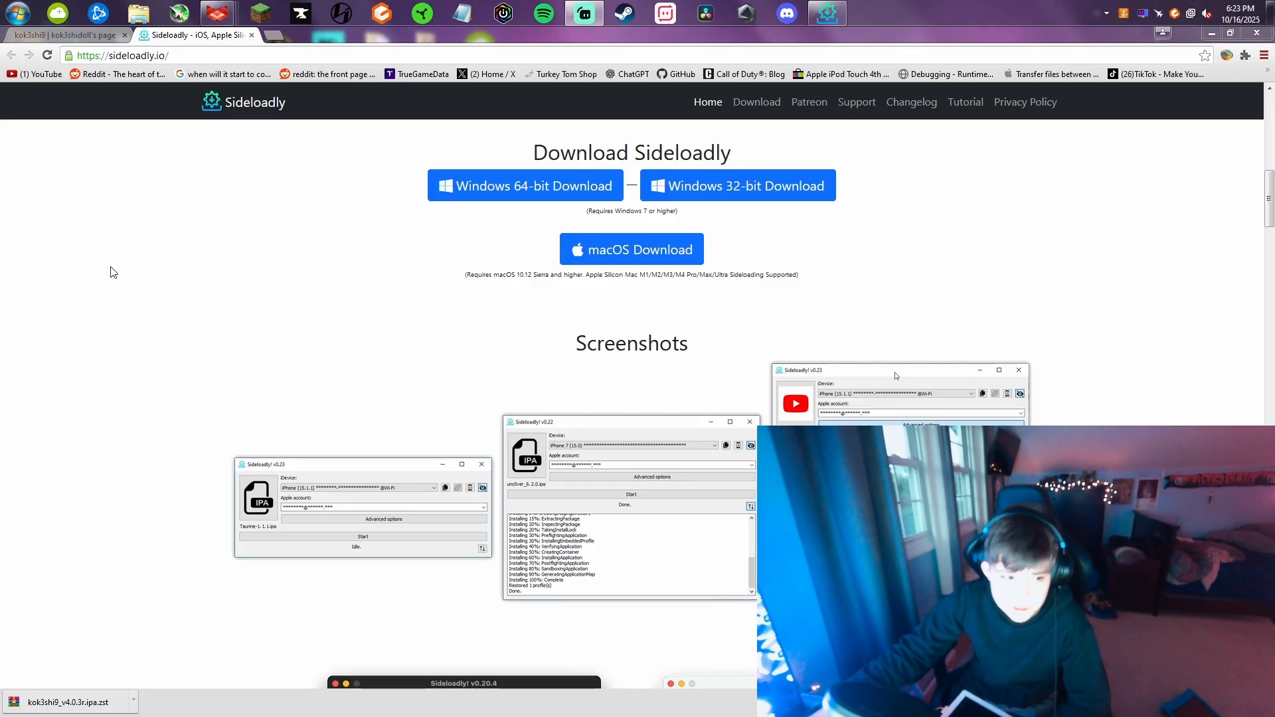
{"action": "mouse_move", "coordinate": [185, 291]}
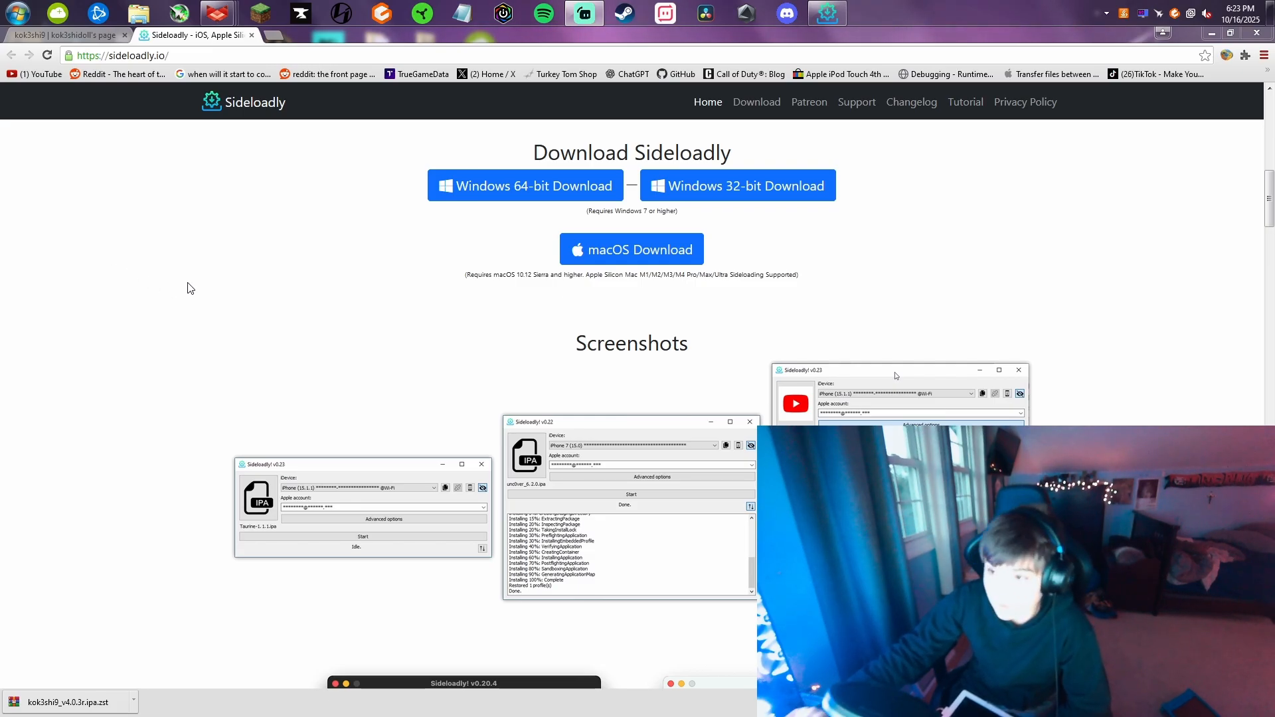
{"action": "mouse_move", "coordinate": [227, 302]}
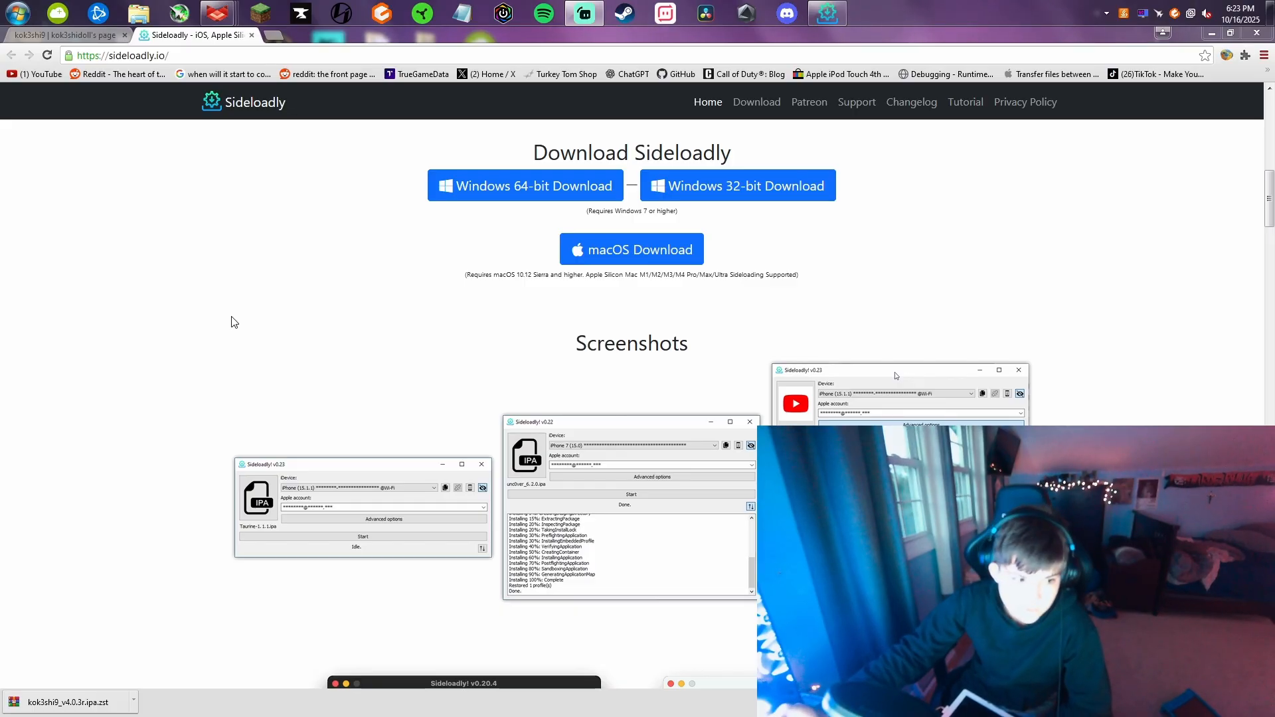
{"action": "mouse_move", "coordinate": [60, 445]}
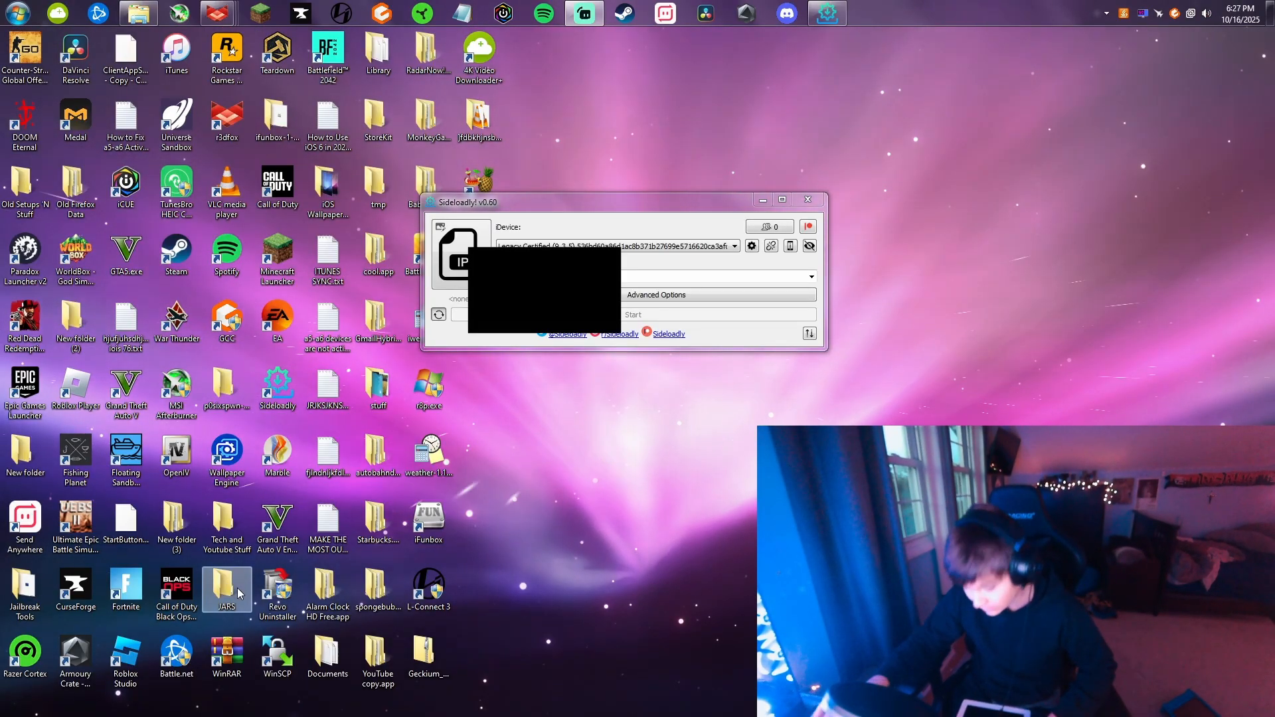
{"action": "mouse_move", "coordinate": [905, 267]}
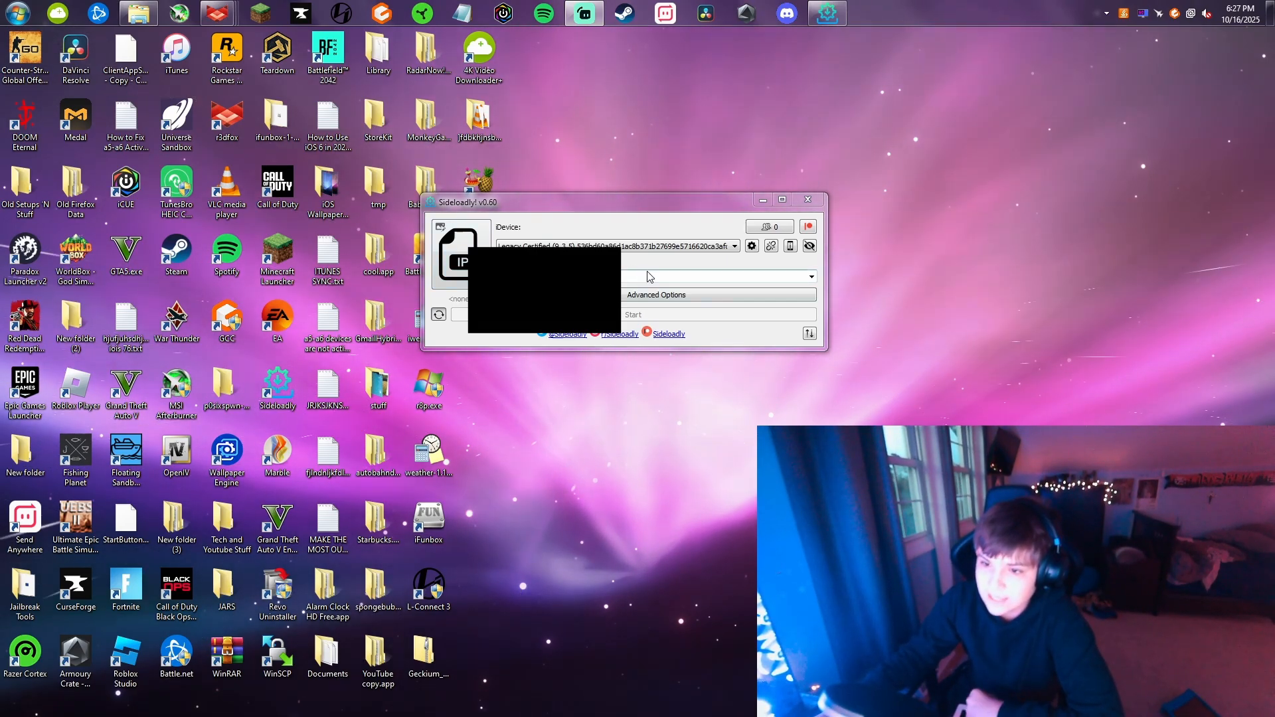
{"action": "mouse_move", "coordinate": [693, 311]}
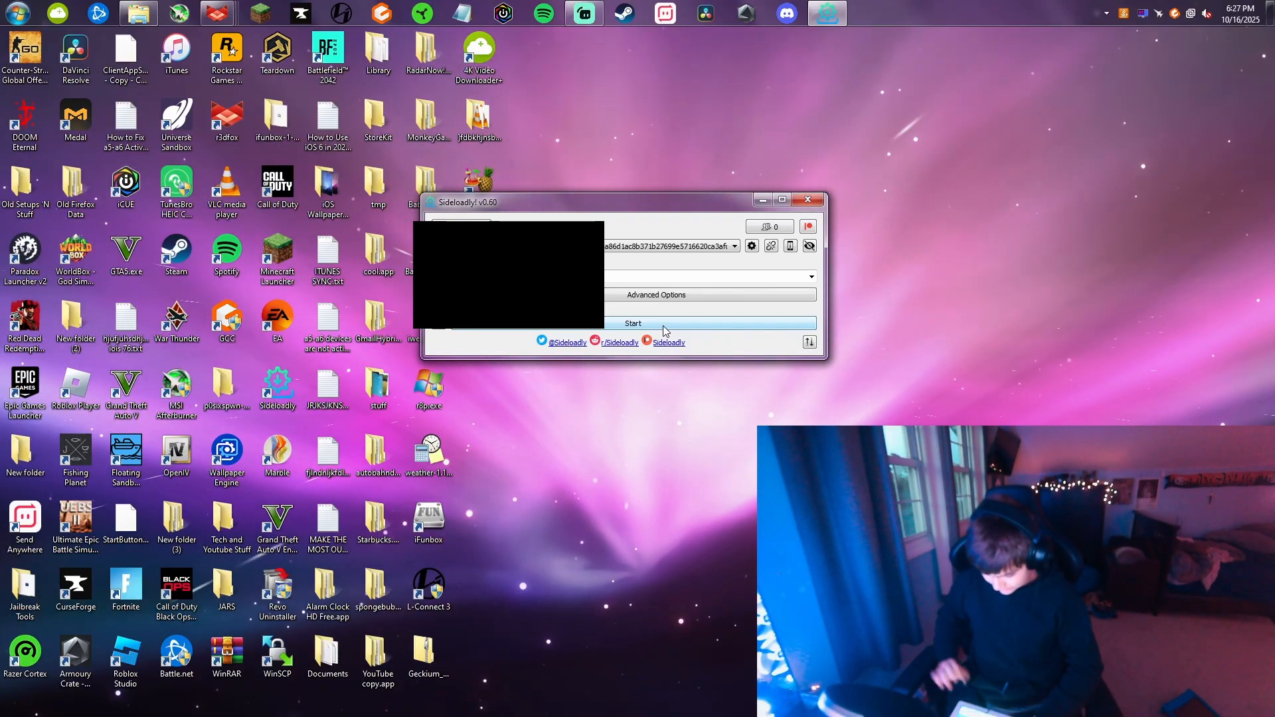
Step: Start installing the loaded kok3shi9 IPA onto the connected iOS device
{"action": "left_click", "coordinate": [632, 323]}
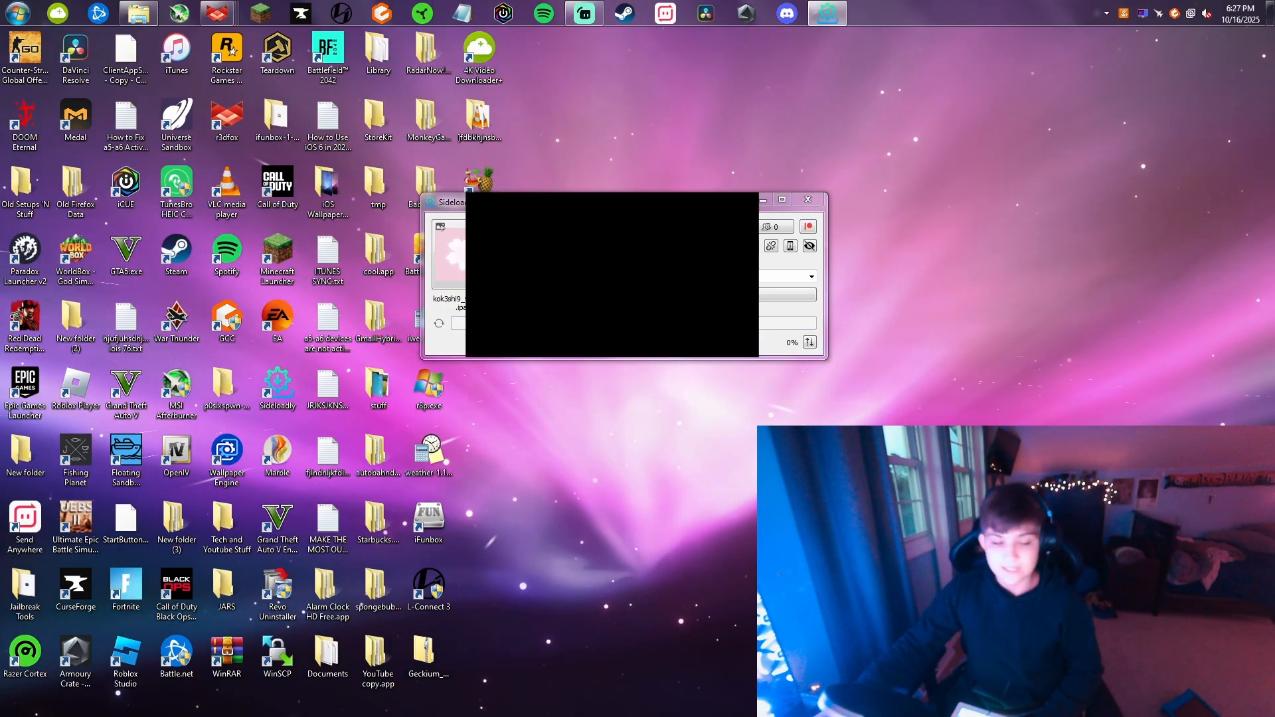